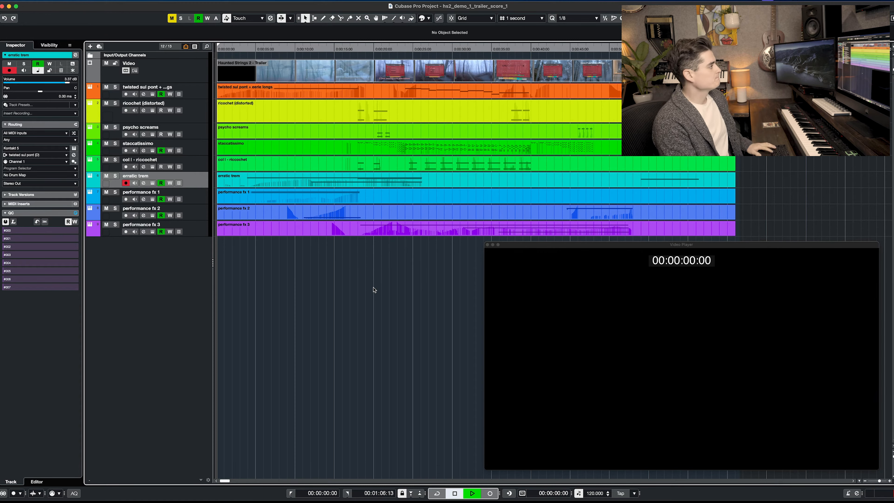
Bring up the Twisted Chamber Strings Main Articulations patch for the twisted sul pont + eerie longs track
click(471, 494)
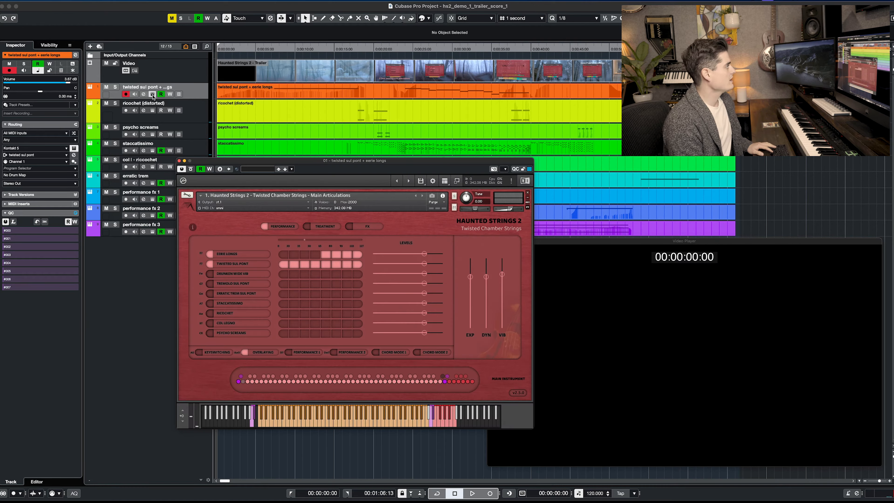
Move the Kontakt window left and play the trailer from the project start
drag(353, 160, 297, 171)
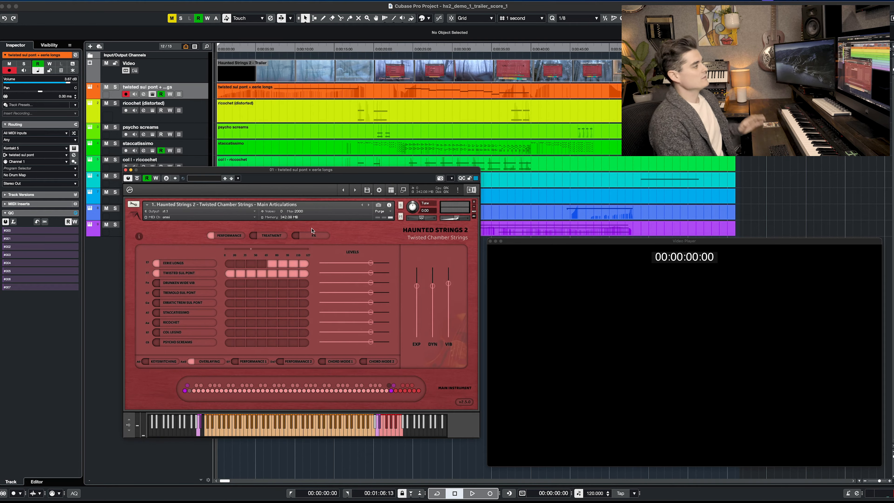
mouse_move(229, 283)
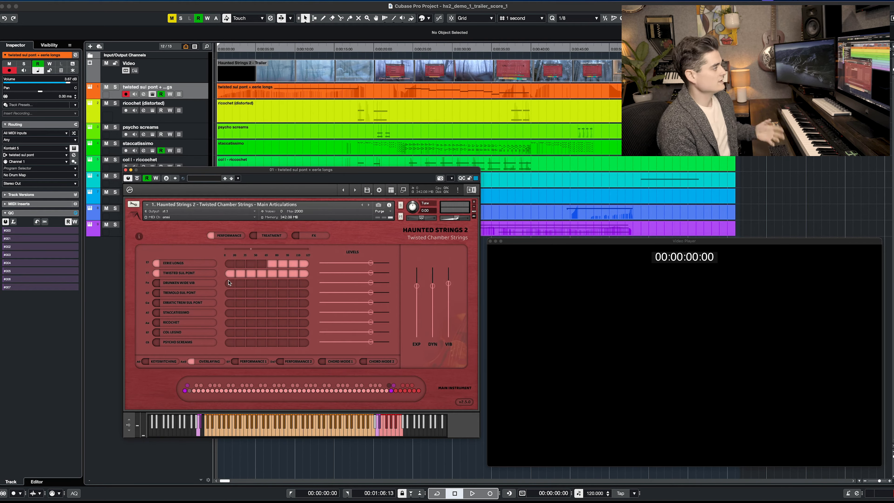
mouse_move(242, 279)
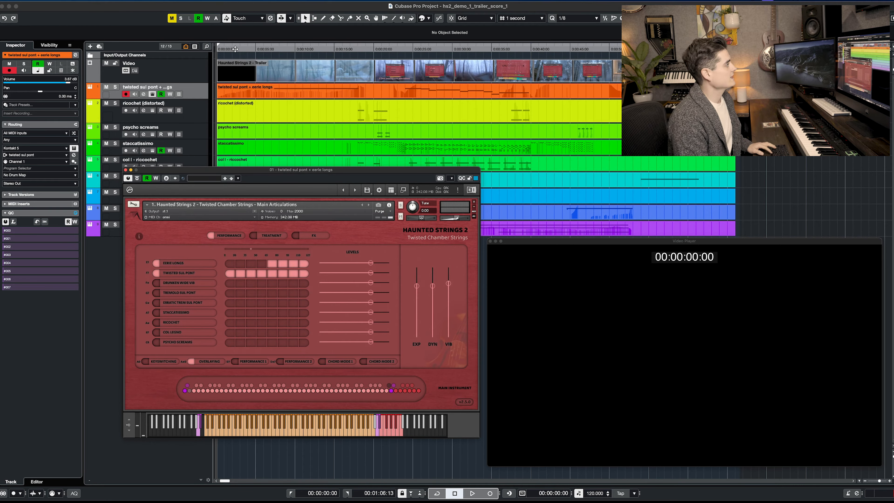
click(472, 494)
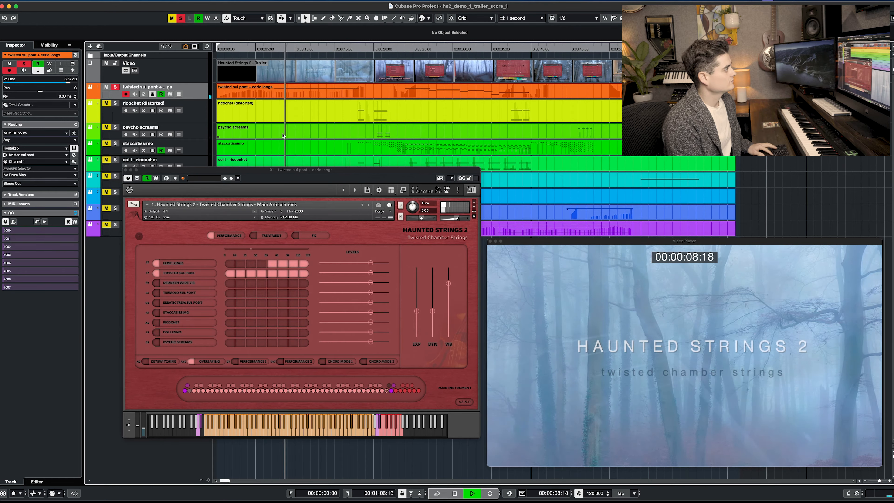
Close the Kontakt window and stop playback at 00:00:22:01
click(455, 493)
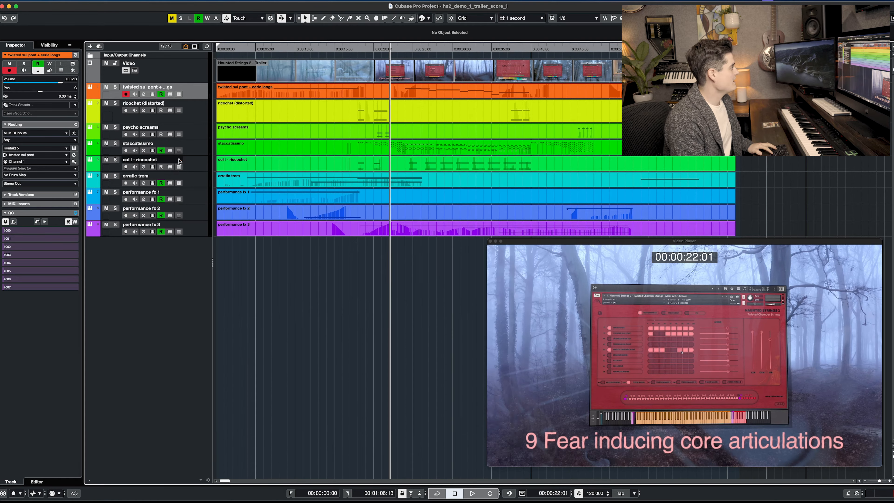
Bring up the Performance FX patch for the performance fx 1 track near 8 seconds
click(140, 193)
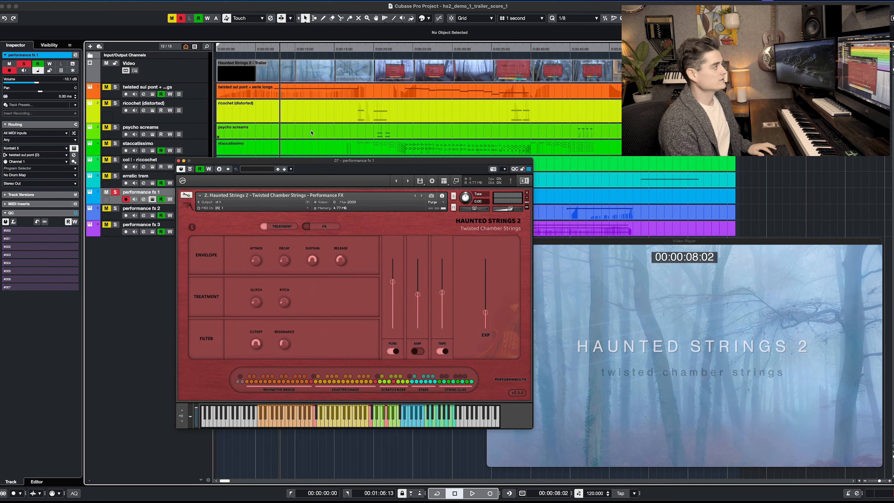
Close the performance fx 1 track's Performance FX Kontakt window
click(472, 493)
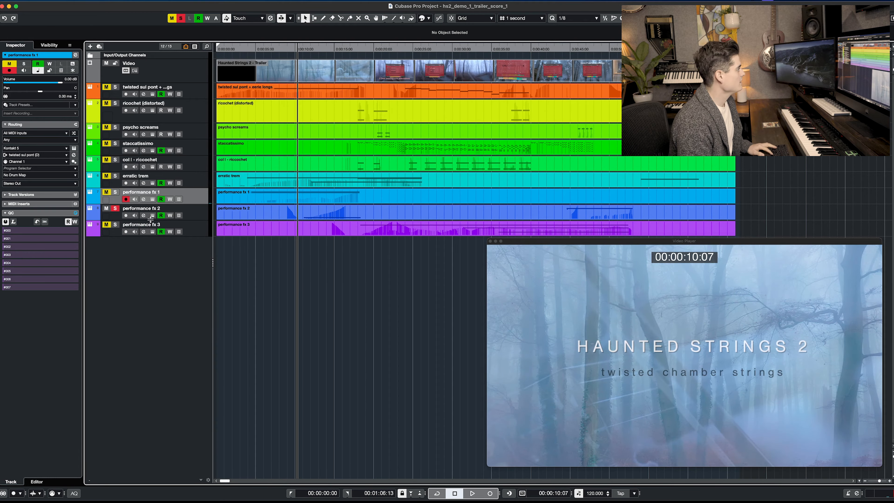
Bring up the performance fx 2 track's Performance FX patch and play it with the trailer
click(143, 216)
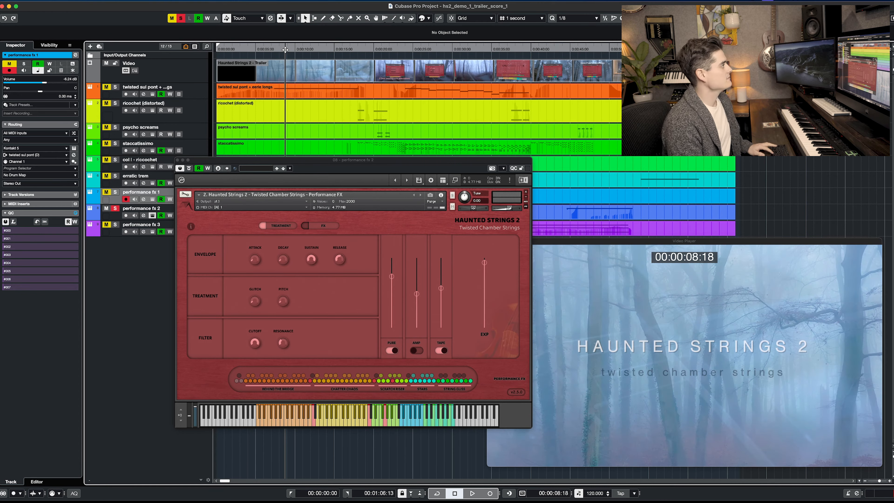
click(473, 493)
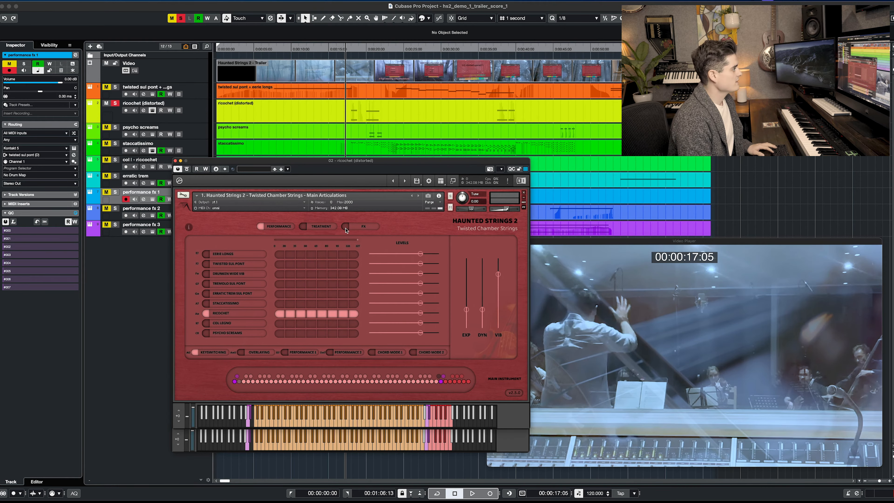
Review the ricochet patch's FX page, then close its Kontakt window
click(363, 226)
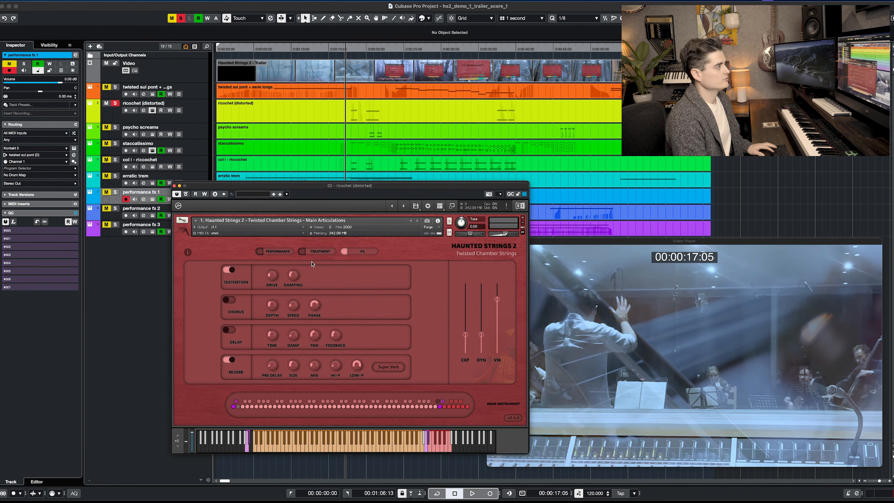
click(276, 251)
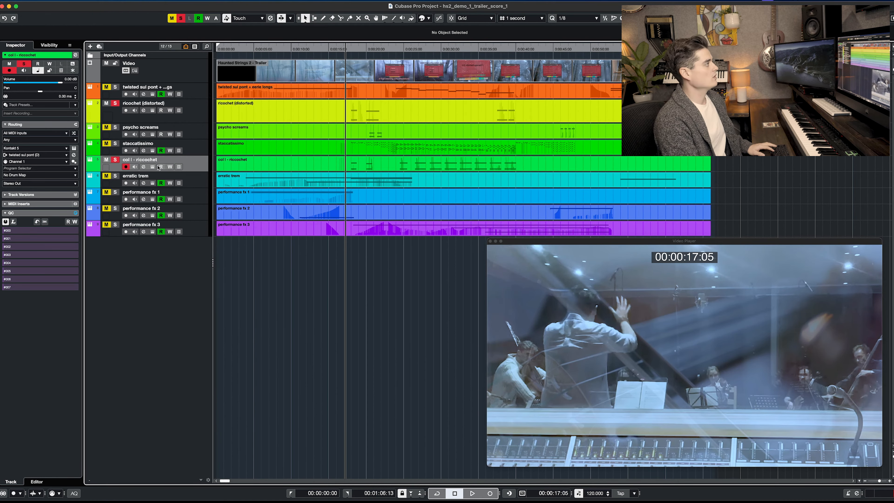
Audition the col - ricochet patch against the video, then close its window
double_click(125, 166)
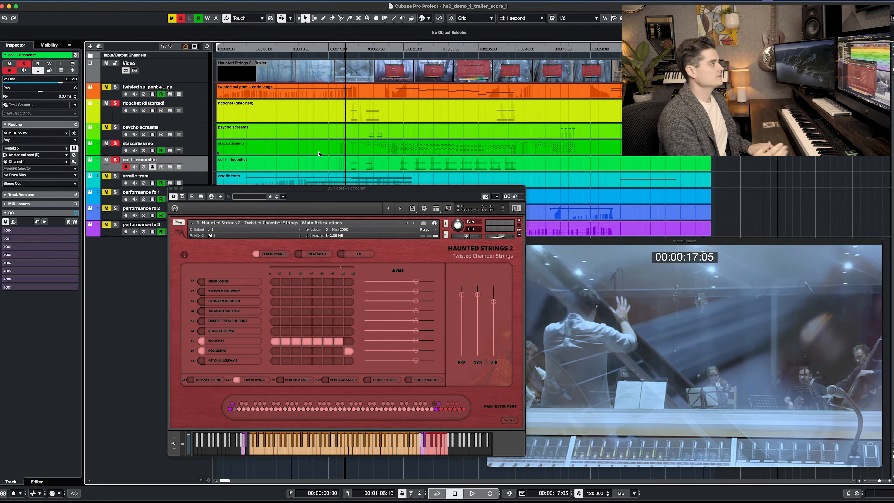
click(472, 494)
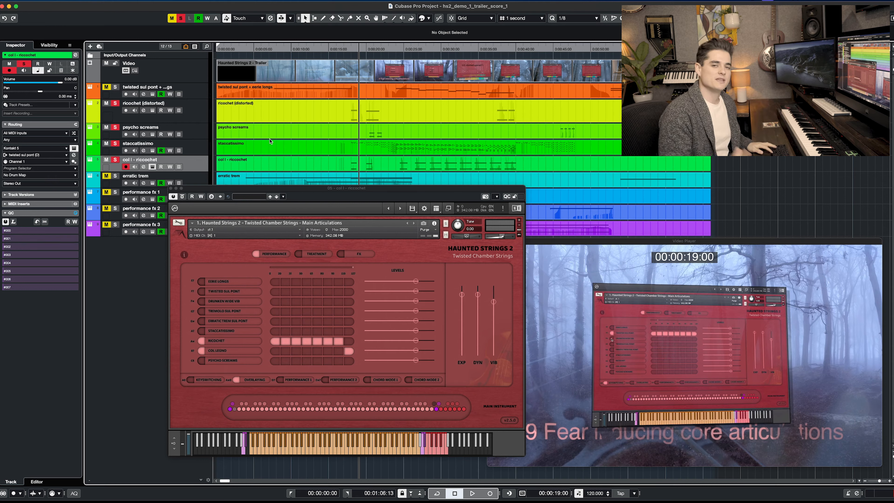
click(472, 493)
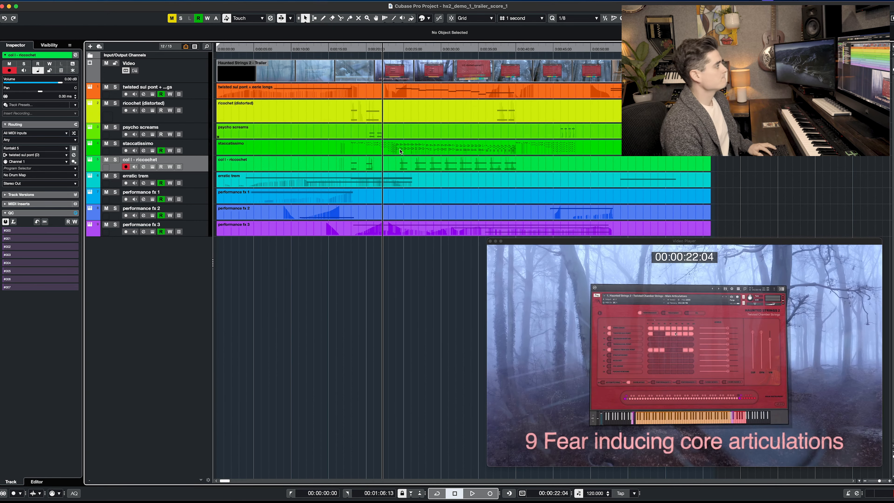
Bring up the performance fx 3 track's Performance FX patch around 43 seconds
click(472, 493)
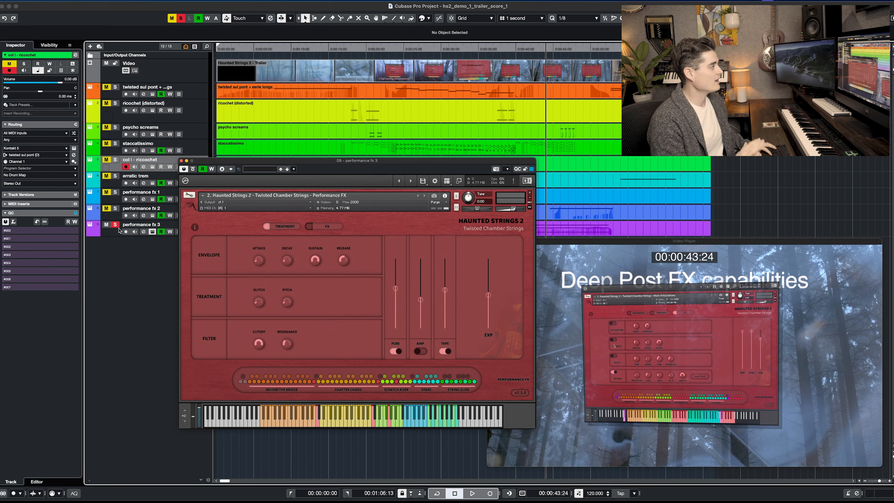
Close the performance fx 3 Kontakt window and keep playing the trailer to about 54 seconds
click(472, 493)
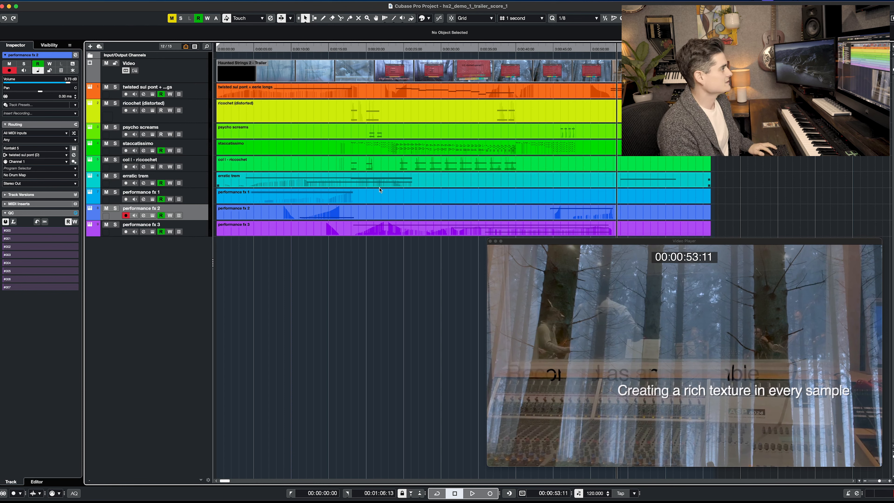
click(472, 493)
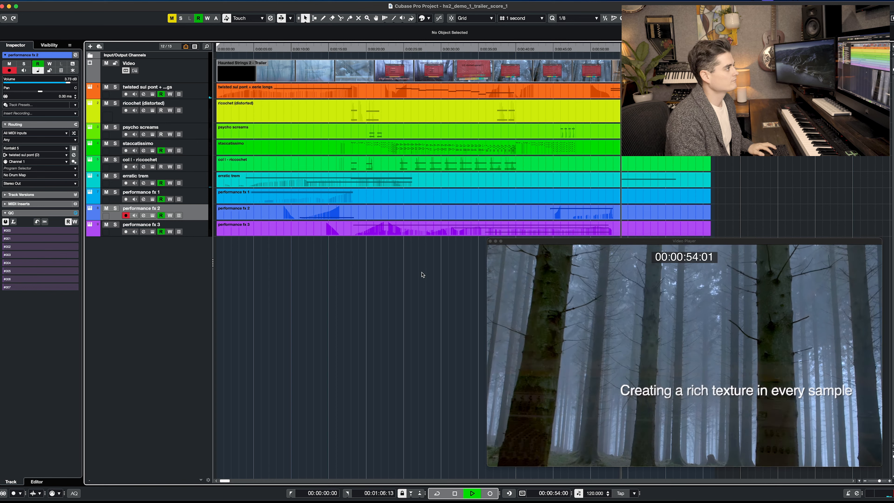